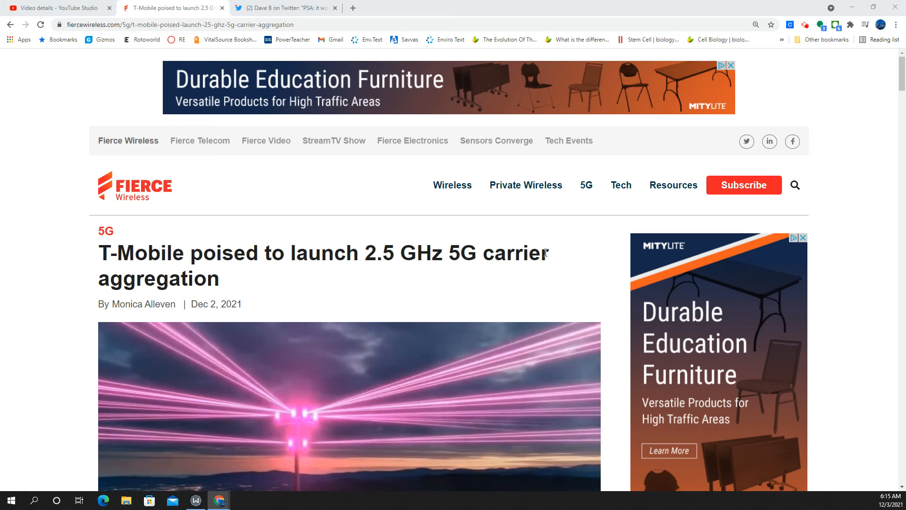
pyautogui.moveTo(558, 255)
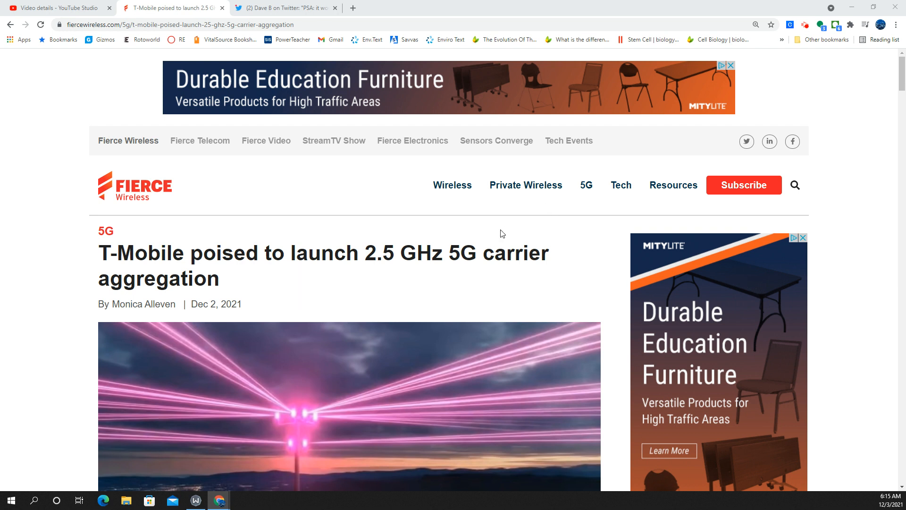
pyautogui.moveTo(596, 317)
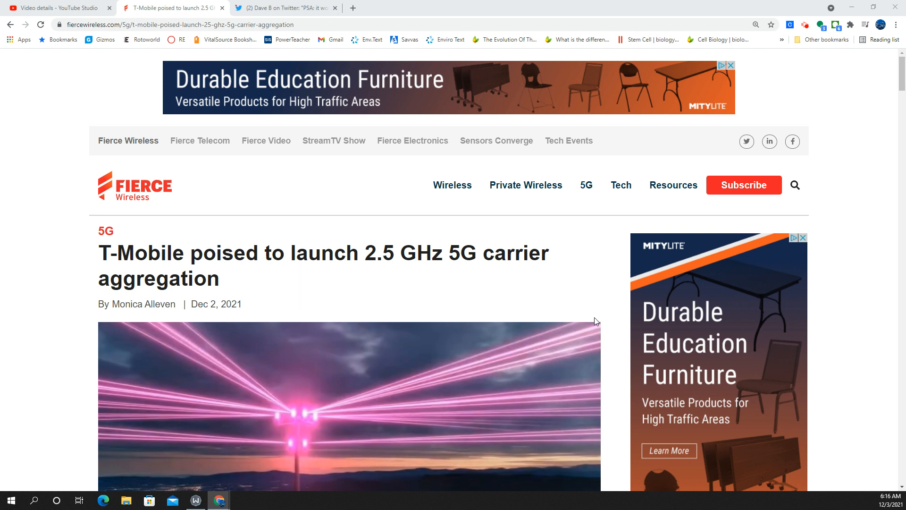
pyautogui.moveTo(493, 258)
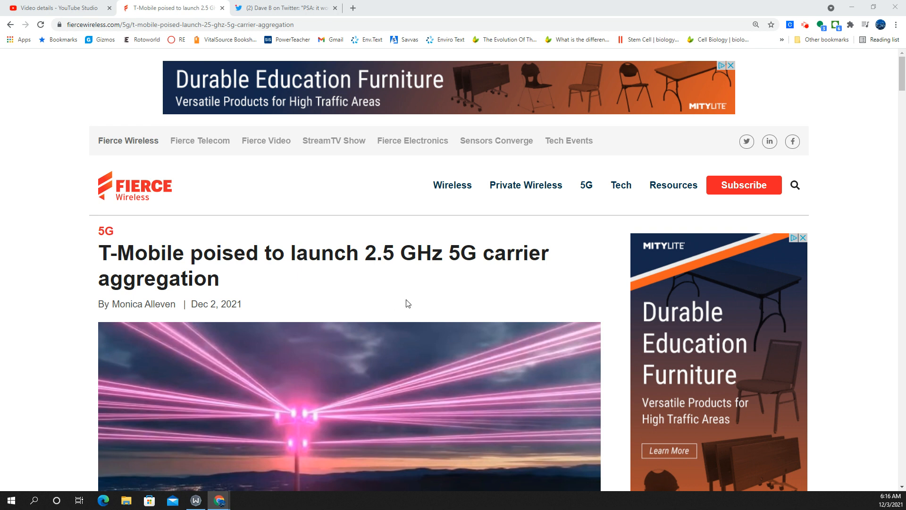
pyautogui.moveTo(416, 307)
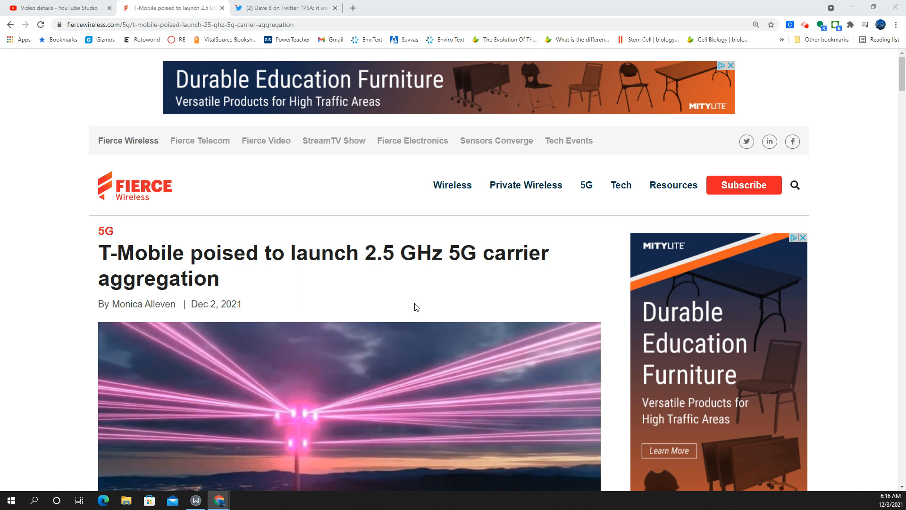
pyautogui.moveTo(469, 293)
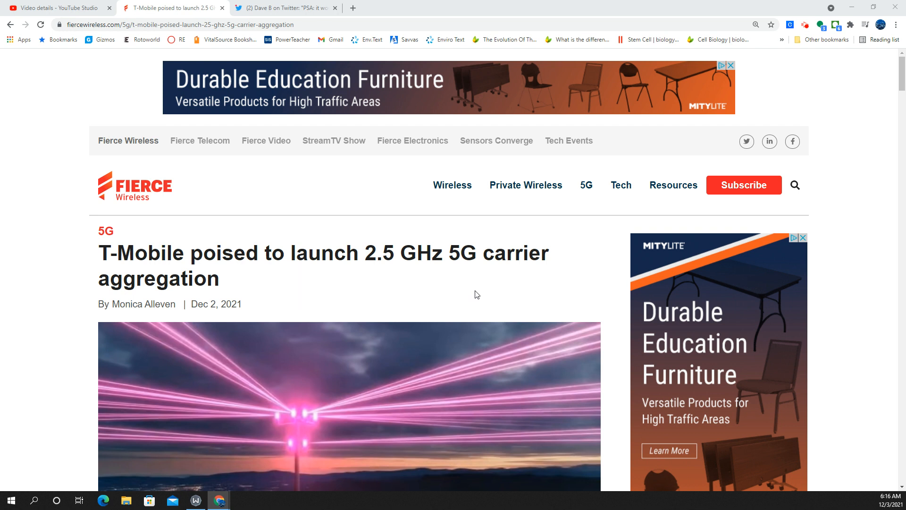
# - Scroll past the header image to the first paragraphs mentioning 600 MHz and 2.5 GHz
pyautogui.scroll(-3)
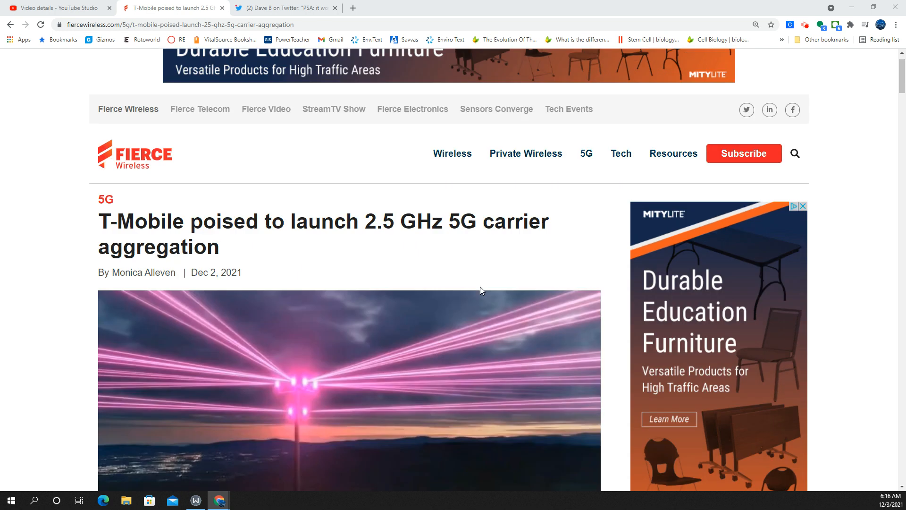
pyautogui.scroll(-3)
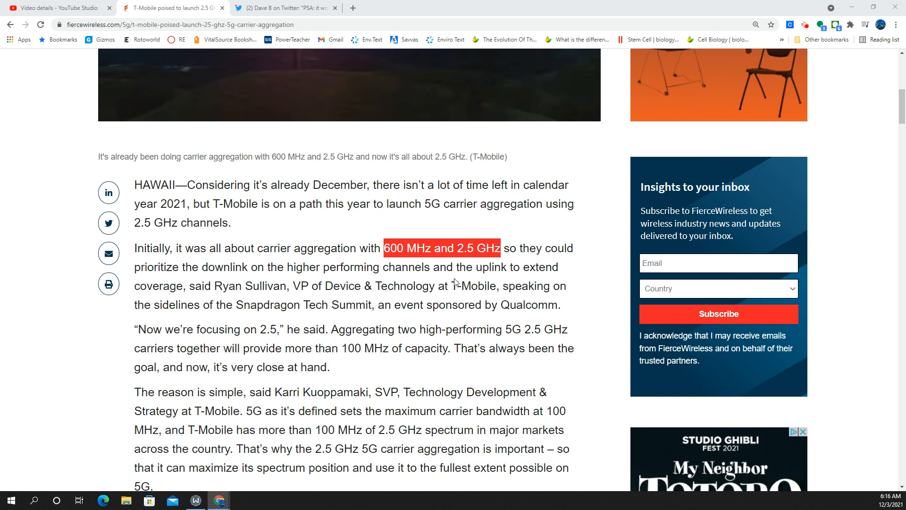
pyautogui.scroll(-3)
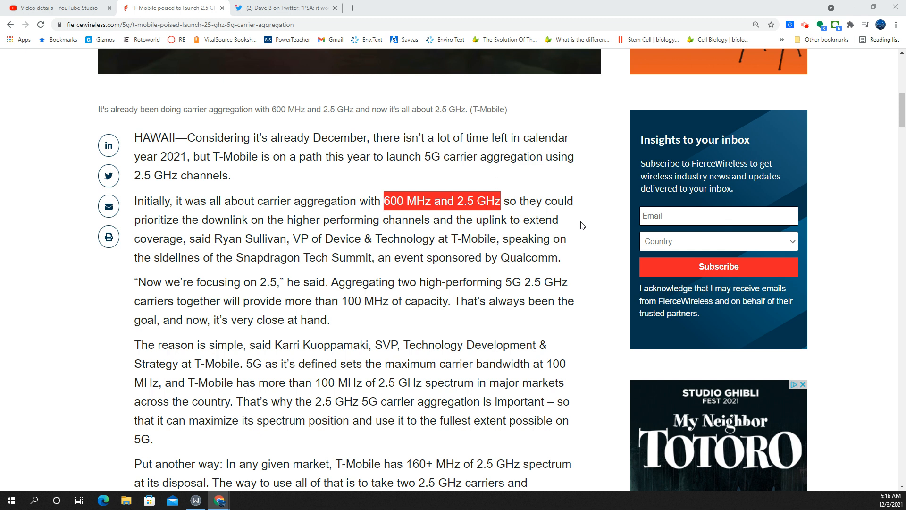
pyautogui.moveTo(592, 218)
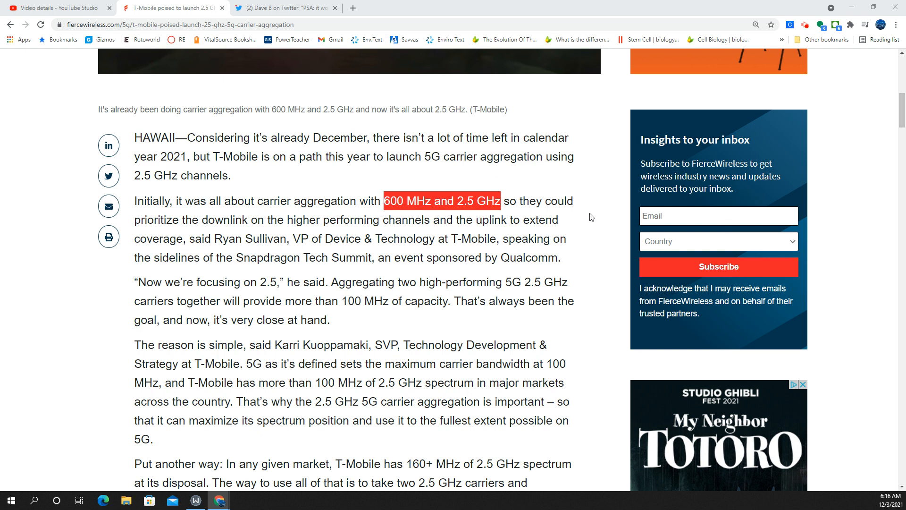
pyautogui.moveTo(567, 232)
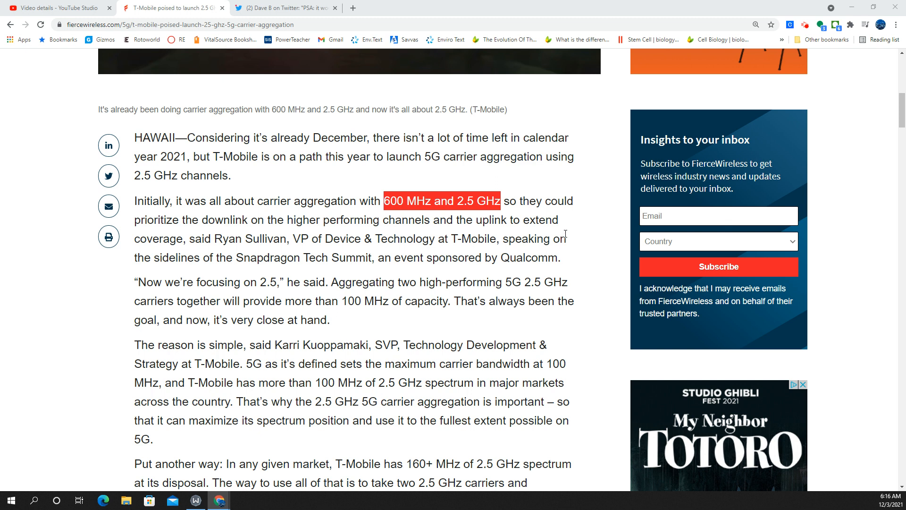
pyautogui.moveTo(395, 296)
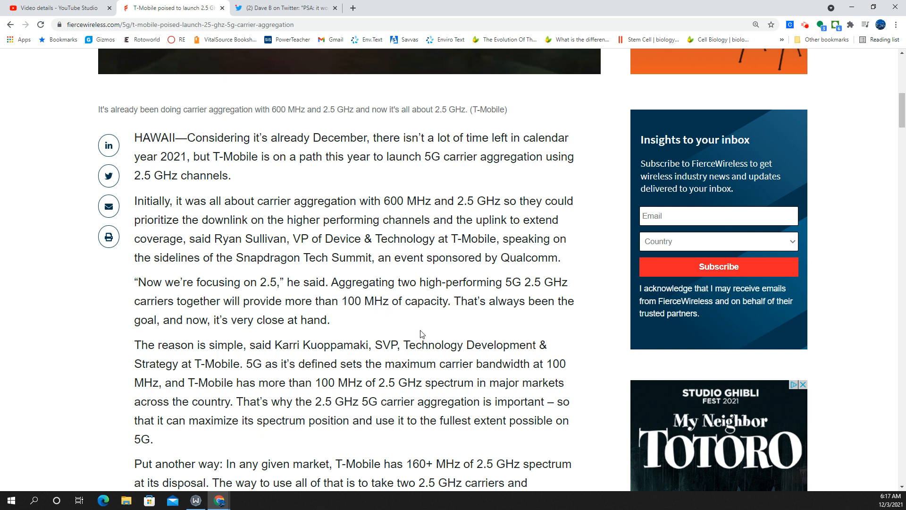
# - Scroll to the 160+ MHz of 2.5 GHz paragraph and the RELATED LG 5G handset link
pyautogui.scroll(-3)
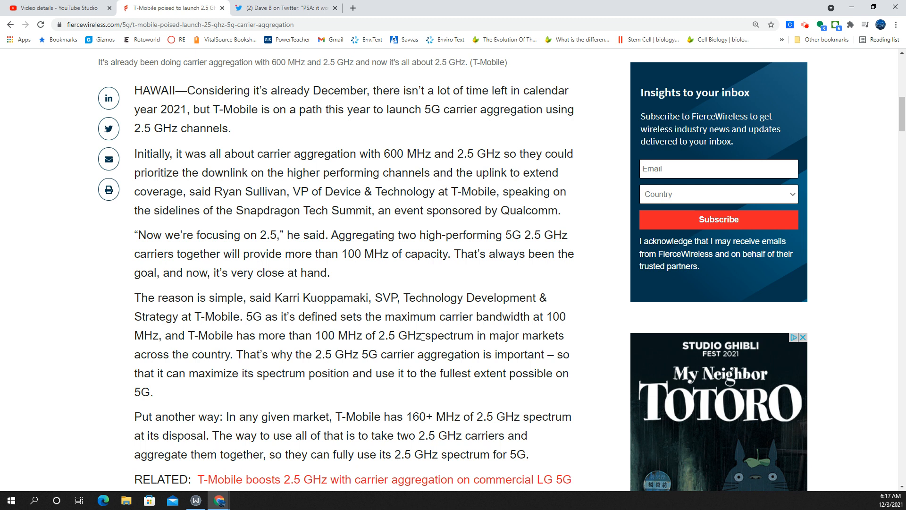
pyautogui.moveTo(515, 329)
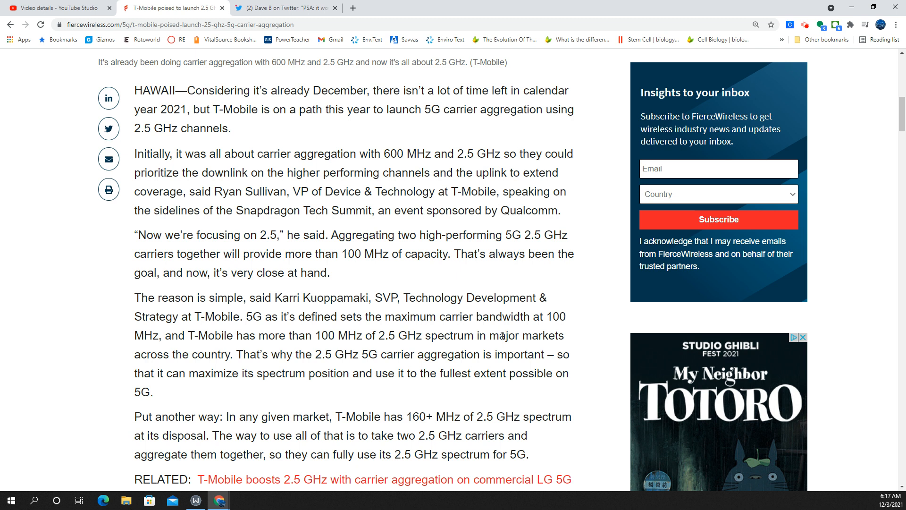
pyautogui.moveTo(486, 411)
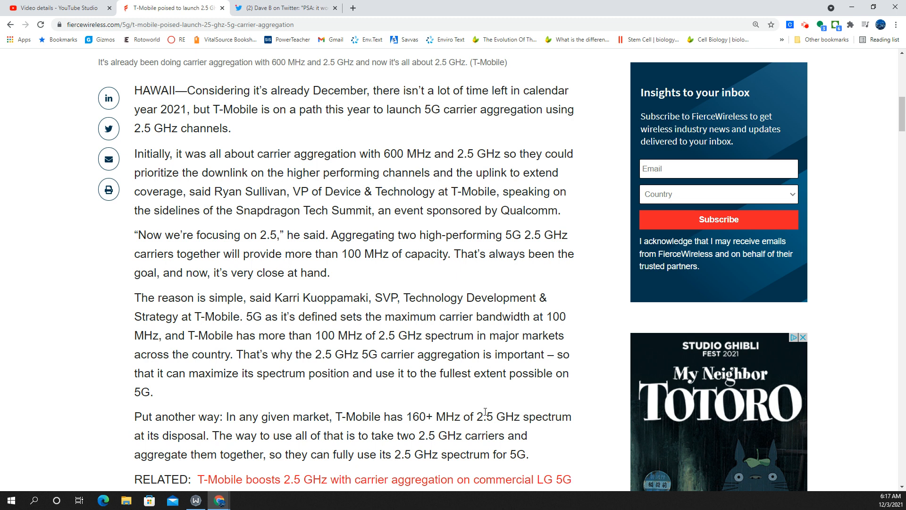
pyautogui.moveTo(483, 451)
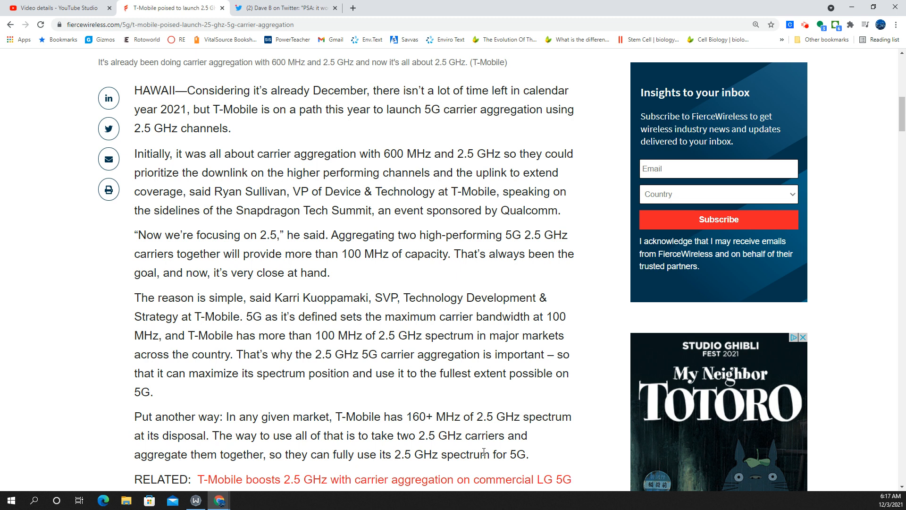
pyautogui.scroll(-3)
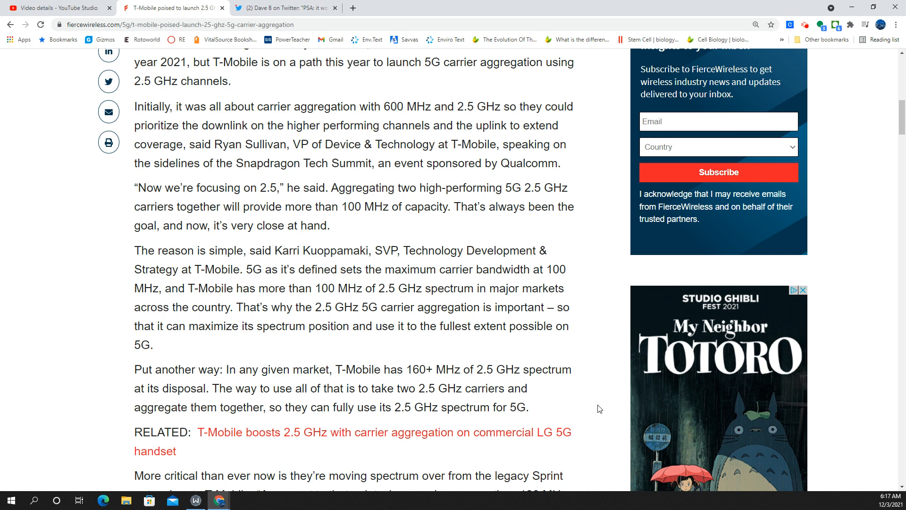
pyautogui.moveTo(593, 415)
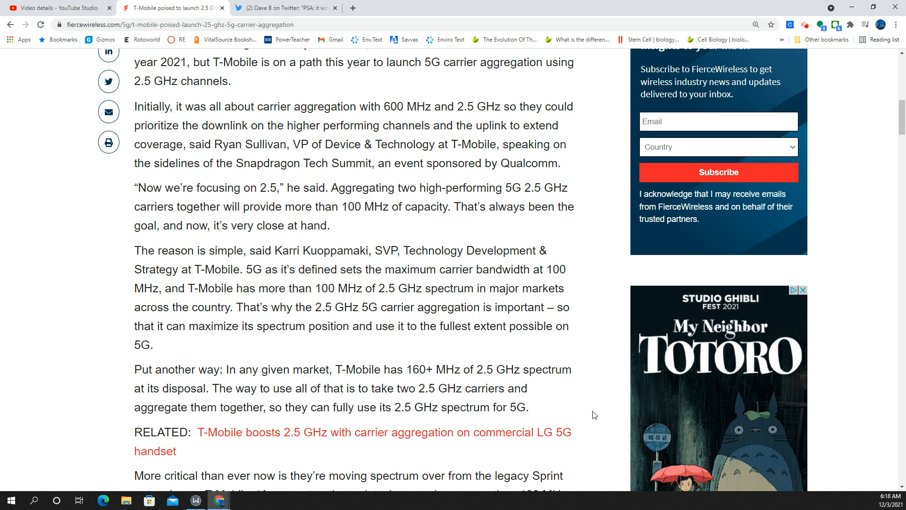
pyautogui.moveTo(604, 328)
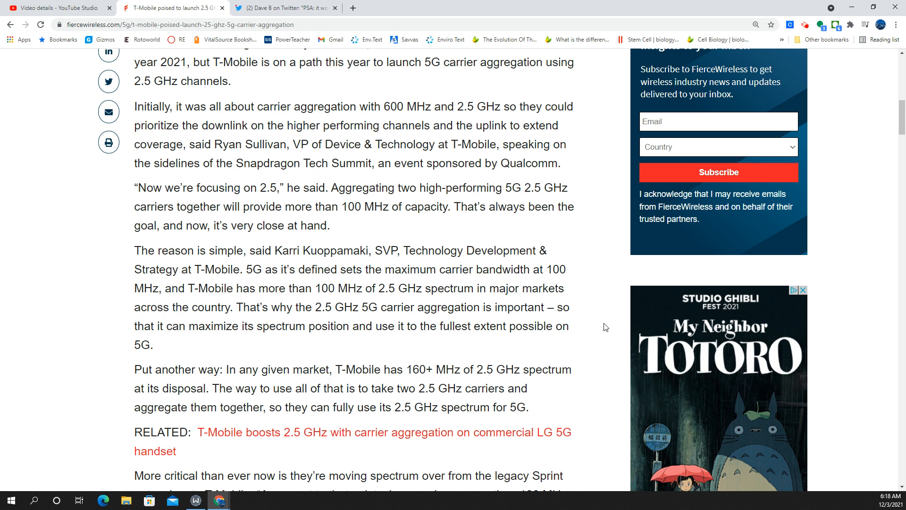
pyautogui.moveTo(604, 249)
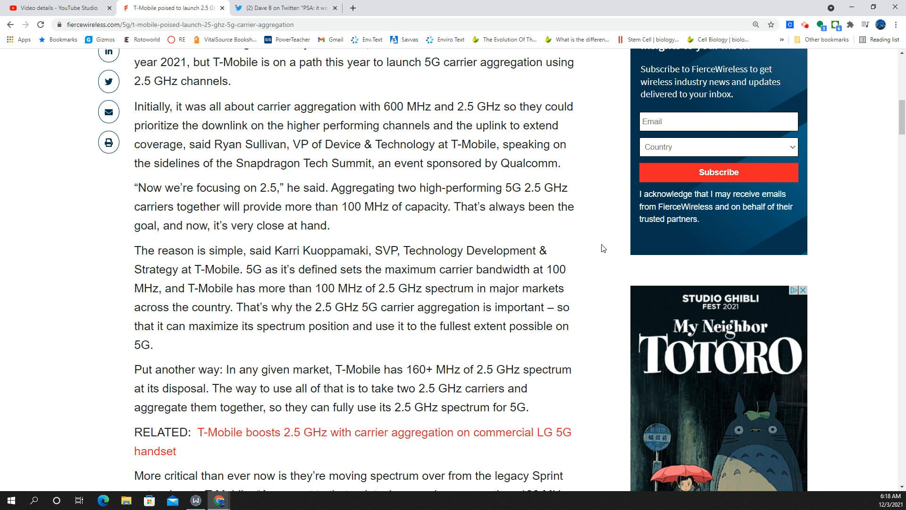
# - Scroll to the device-upgrades paragraph, then back up to the opening HAWAII paragraph
pyautogui.scroll(-3)
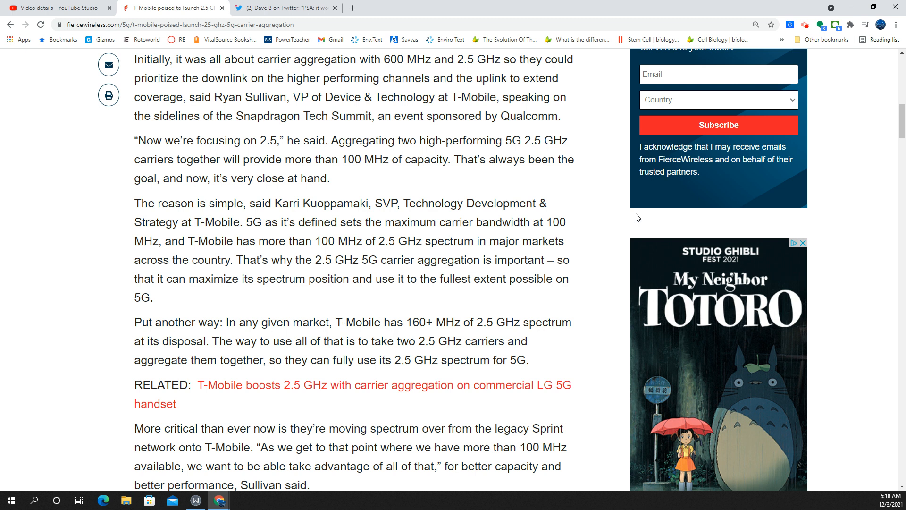
pyautogui.moveTo(609, 261)
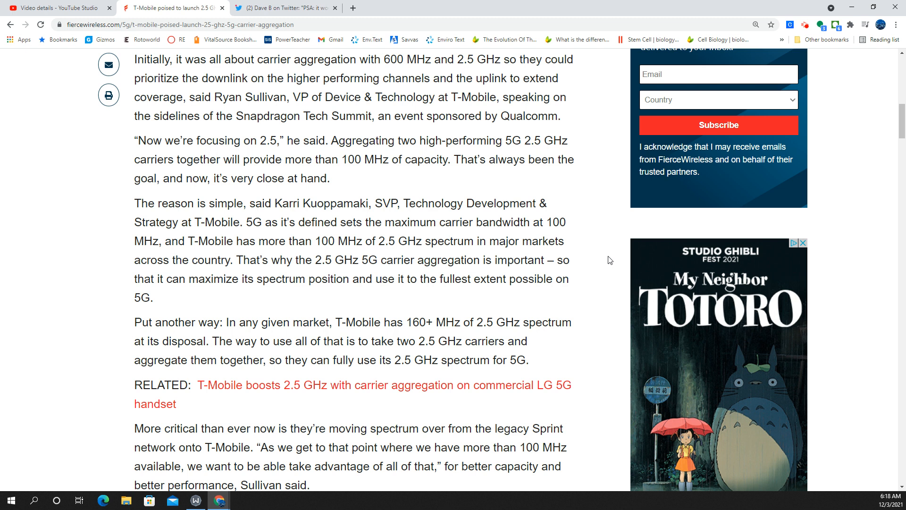
pyautogui.moveTo(584, 259)
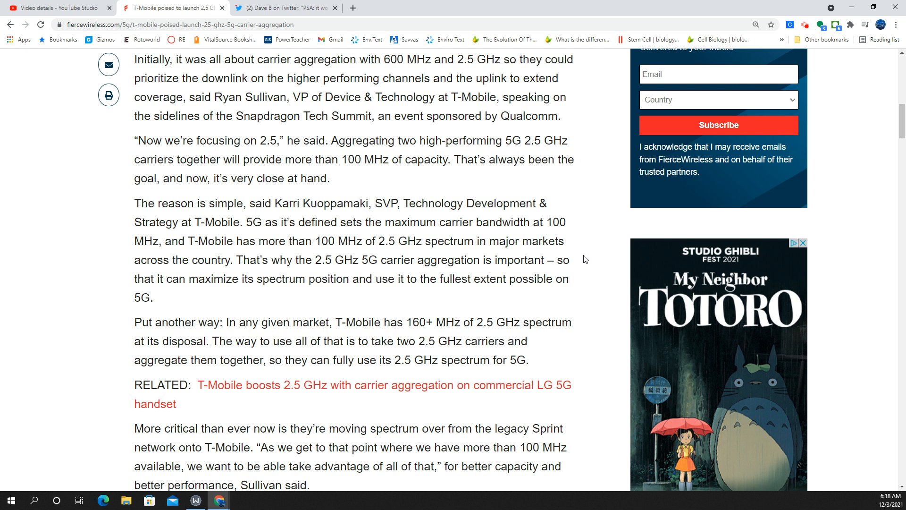
pyautogui.moveTo(607, 252)
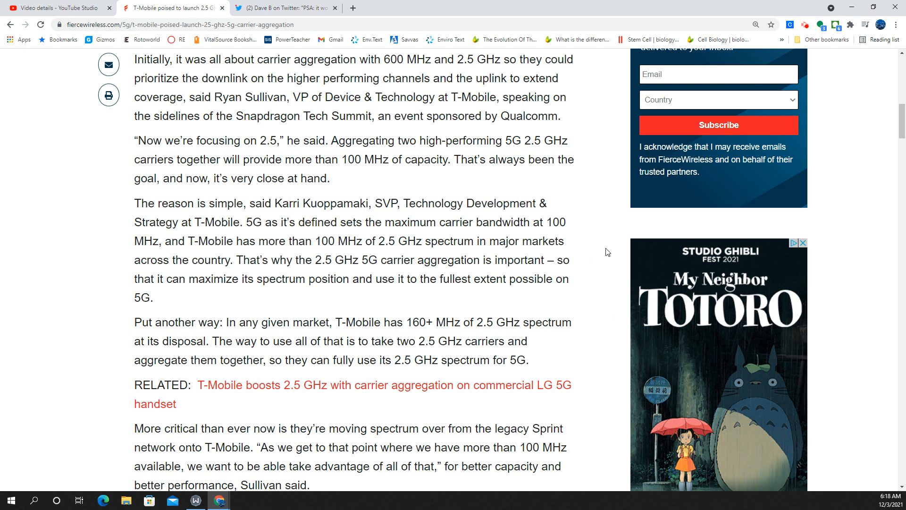
pyautogui.scroll(-3)
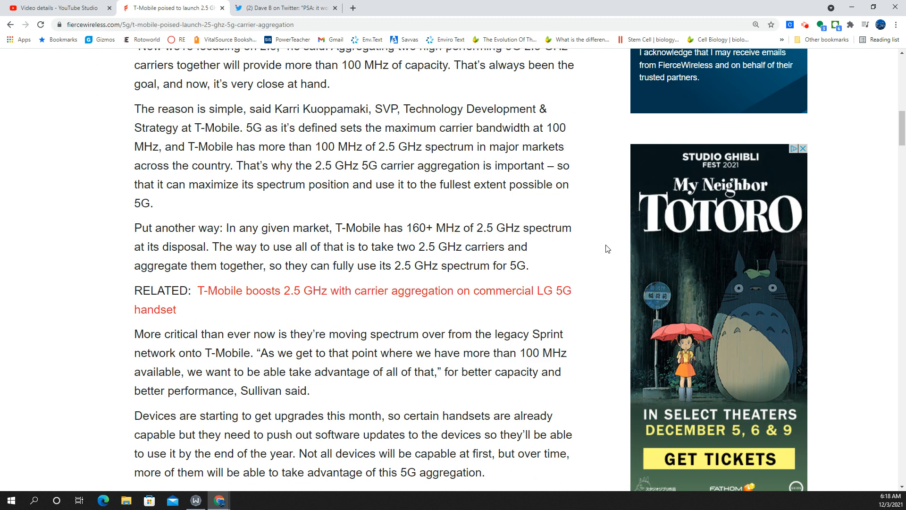
pyautogui.scroll(-3)
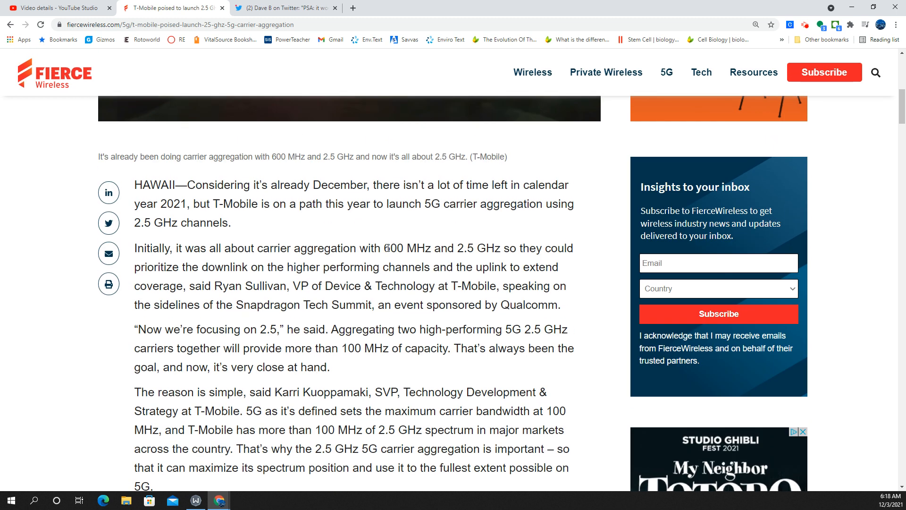
# - Highlight '600 MHz and 2.5 GHz' in the second paragraph
pyautogui.moveTo(399, 248); pyautogui.dragTo(498, 248)
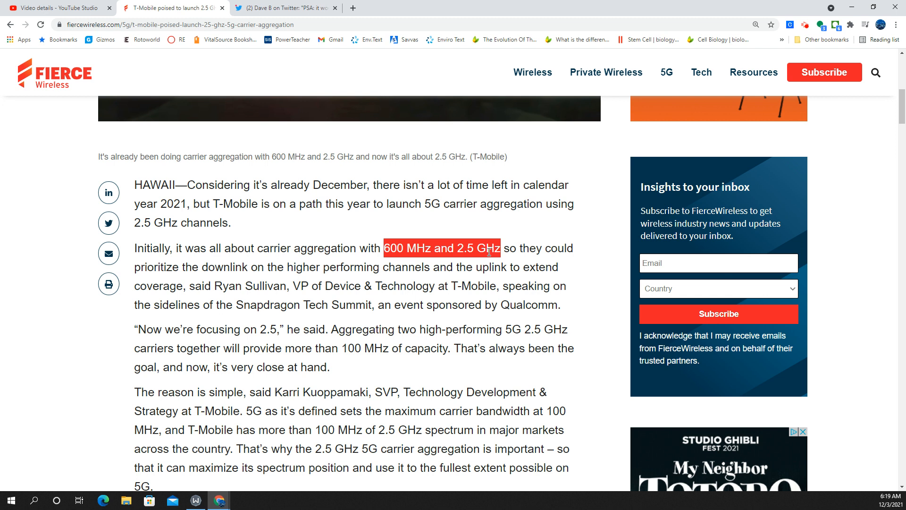
pyautogui.moveTo(572, 264)
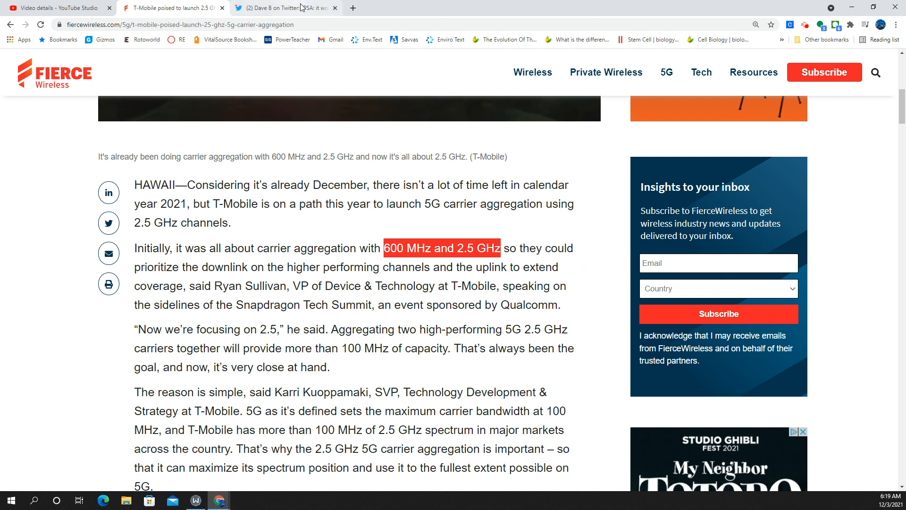
pyautogui.click(283, 8)
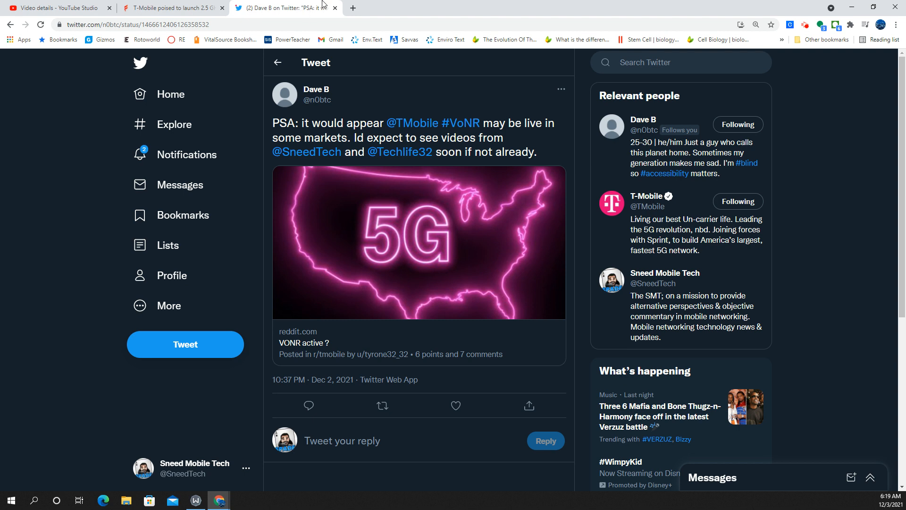
pyautogui.moveTo(249, 20)
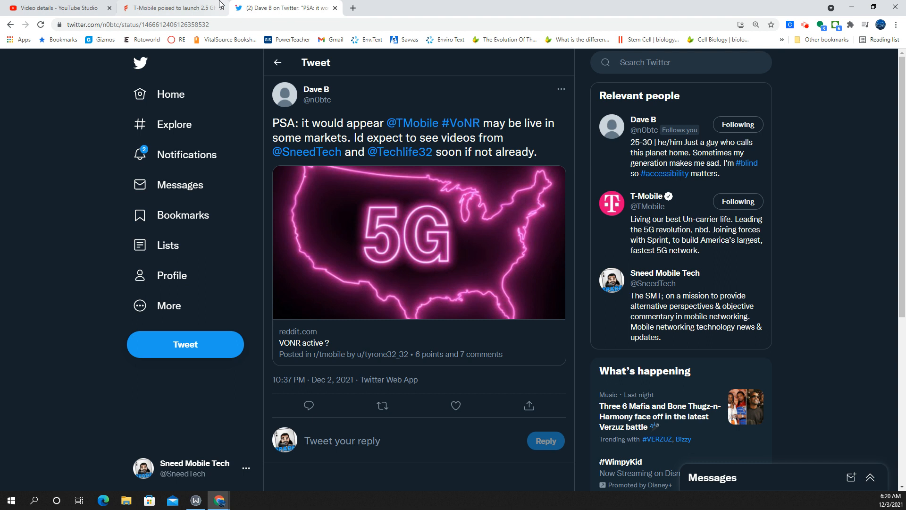
pyautogui.click(171, 7)
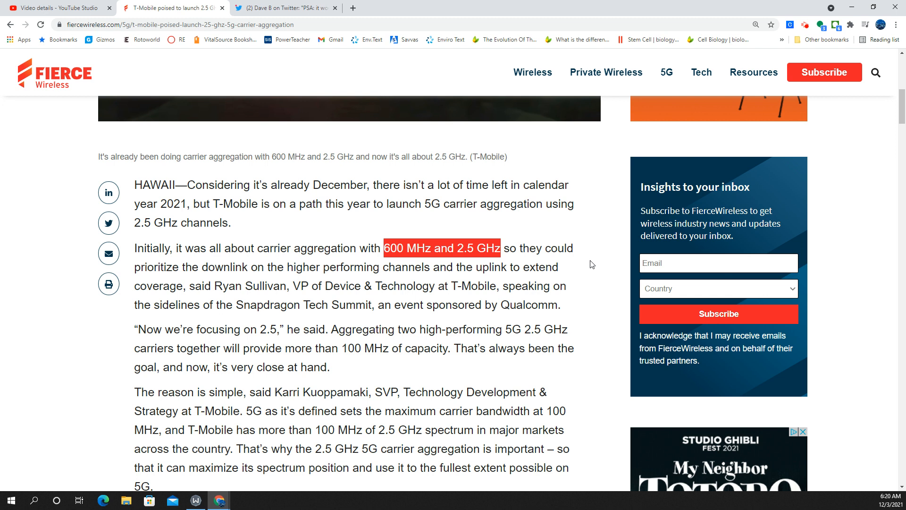
pyautogui.moveTo(857, 282)
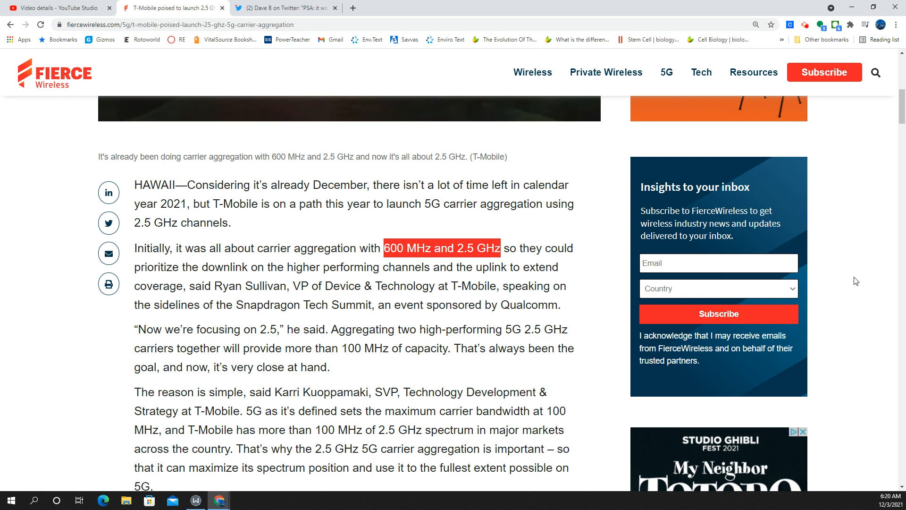